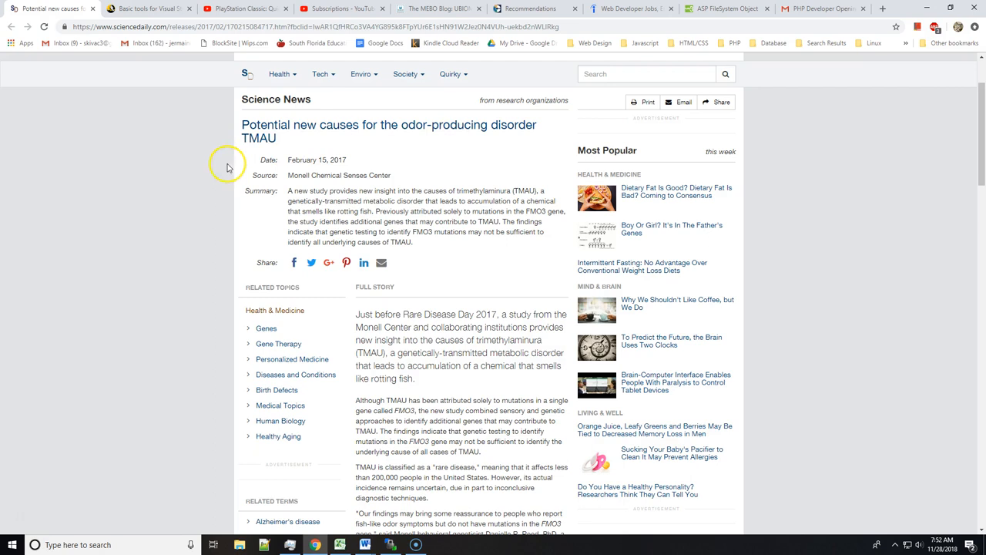
Step: Scroll past the TMAU headline and summary to the Full Story opening
{"action": "scroll", "scroll_direction": "down", "scroll_amount": 3}
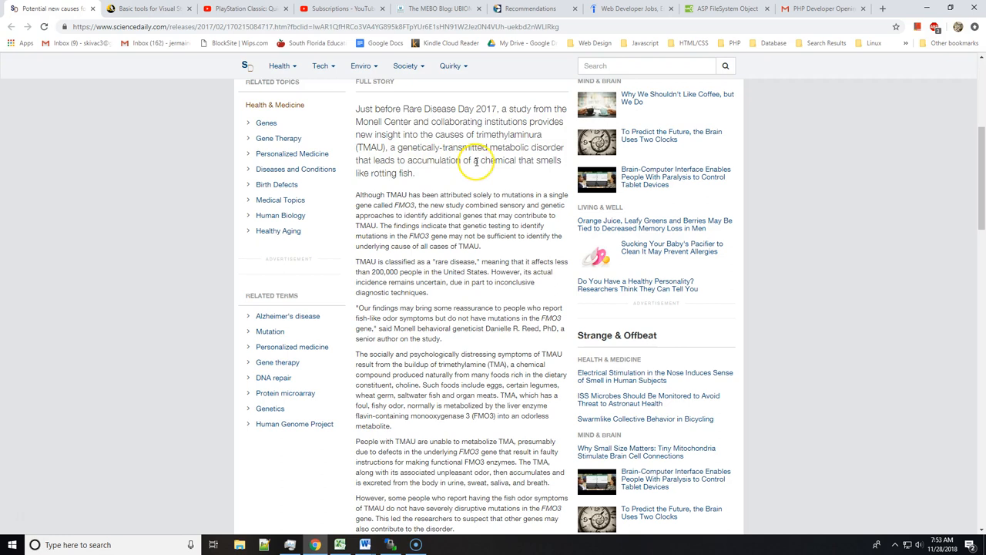
Step: Scroll to the paragraph on FMO3 mutations and the 'Although TMAU has been attributed' passage
{"action": "scroll", "scroll_direction": "down", "scroll_amount": 3}
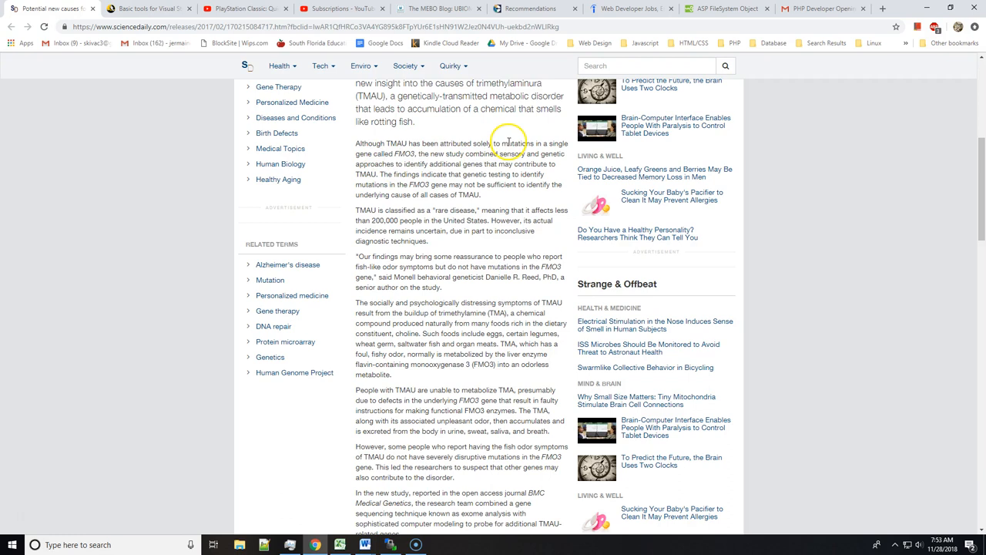
{"action": "mouse_move", "coordinate": [439, 154]}
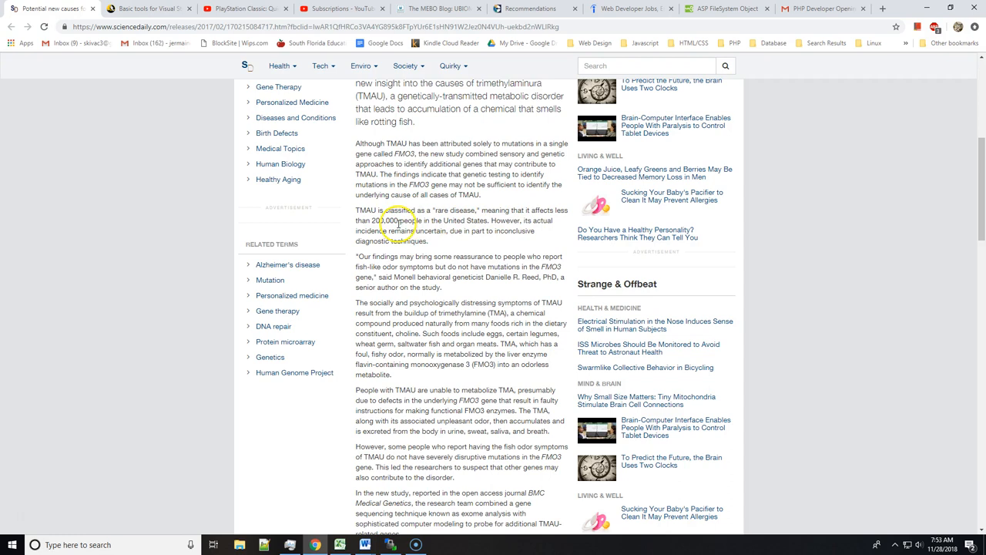
{"action": "mouse_move", "coordinate": [356, 211]}
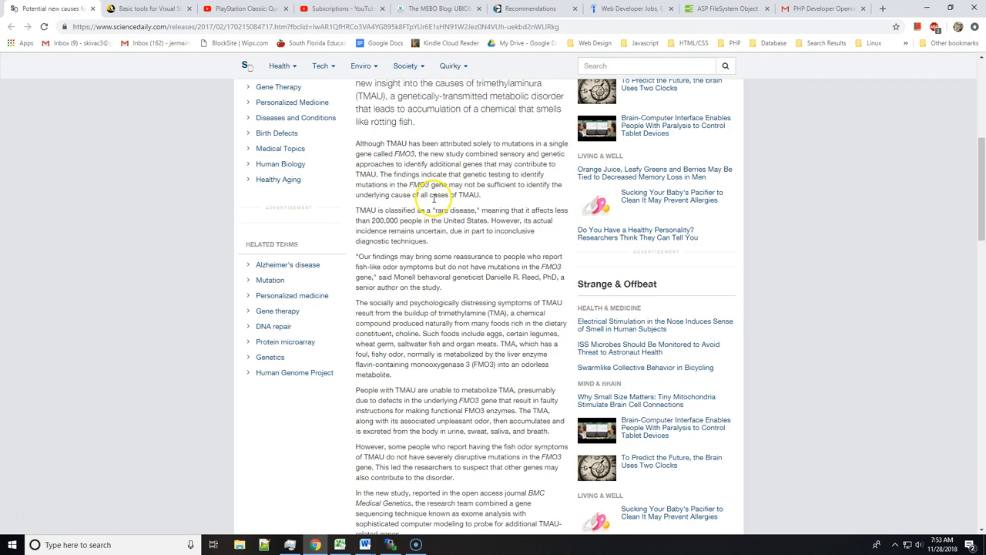
{"action": "mouse_move", "coordinate": [459, 229]}
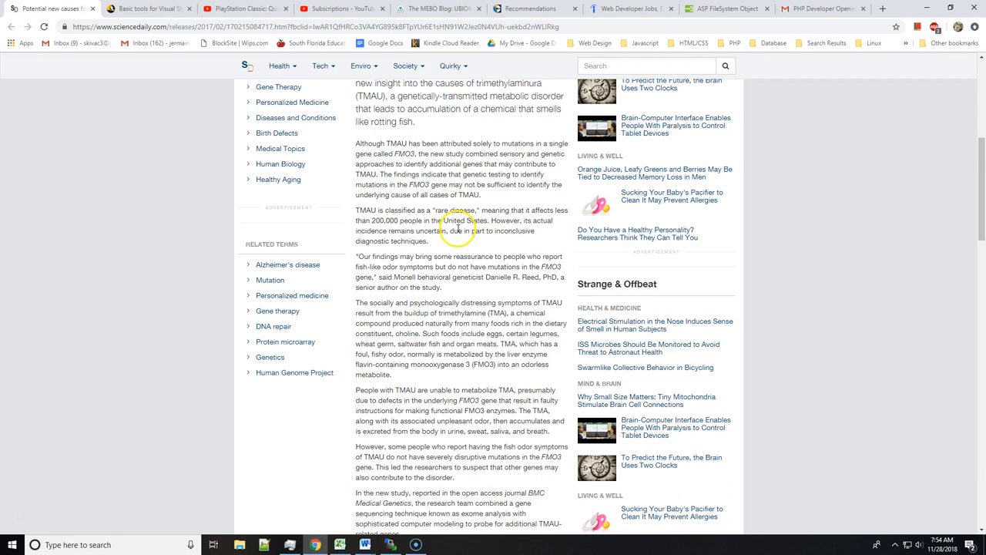
Step: Scroll through the rare-disease paragraph to the ten-subject study and choline challenge test
{"action": "scroll", "scroll_direction": "down", "scroll_amount": 3}
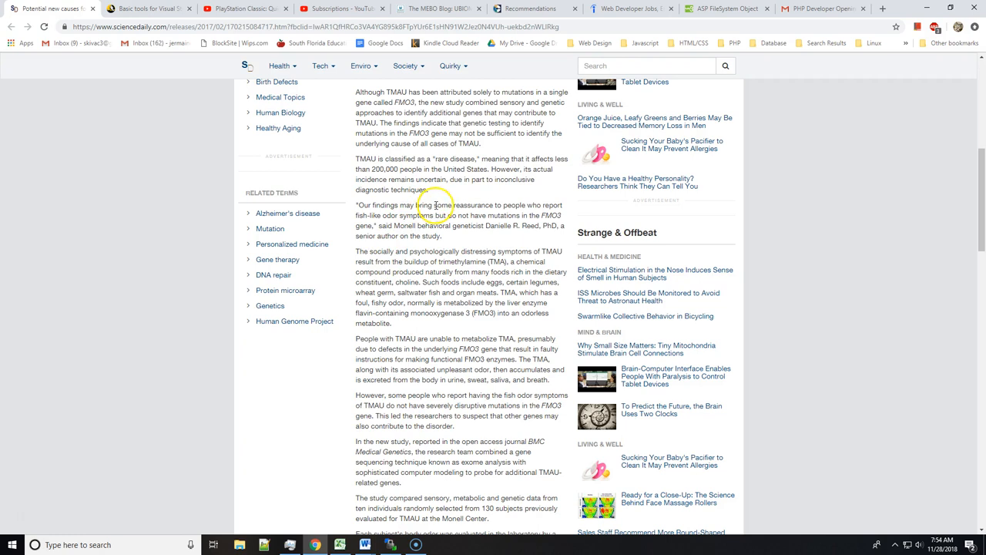
{"action": "mouse_move", "coordinate": [503, 224]}
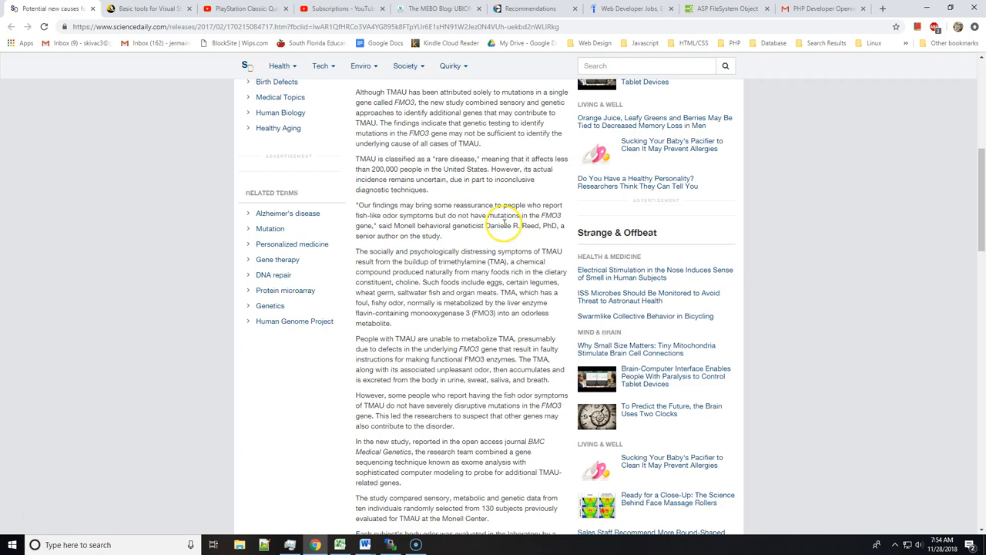
{"action": "mouse_move", "coordinate": [532, 239]}
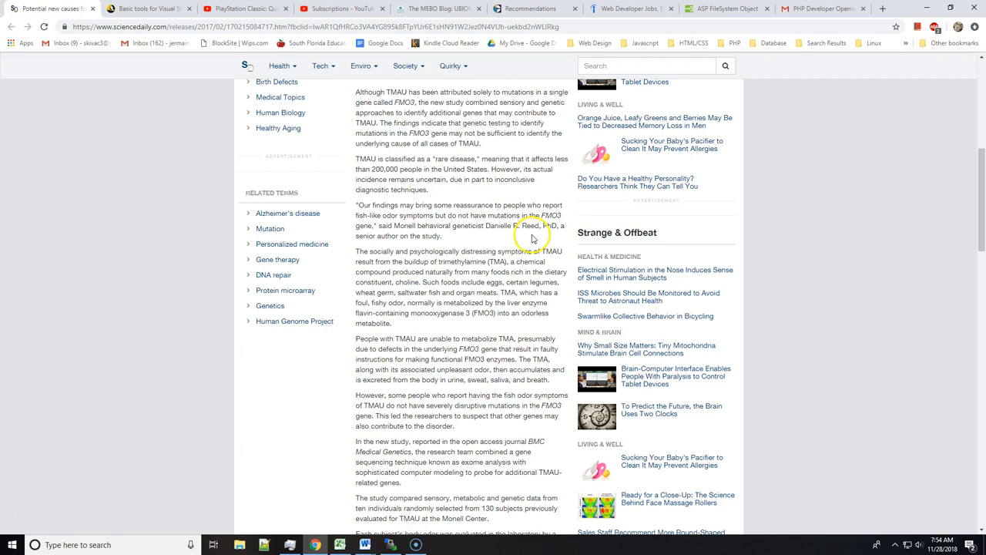
{"action": "scroll", "scroll_direction": "down", "scroll_amount": 3}
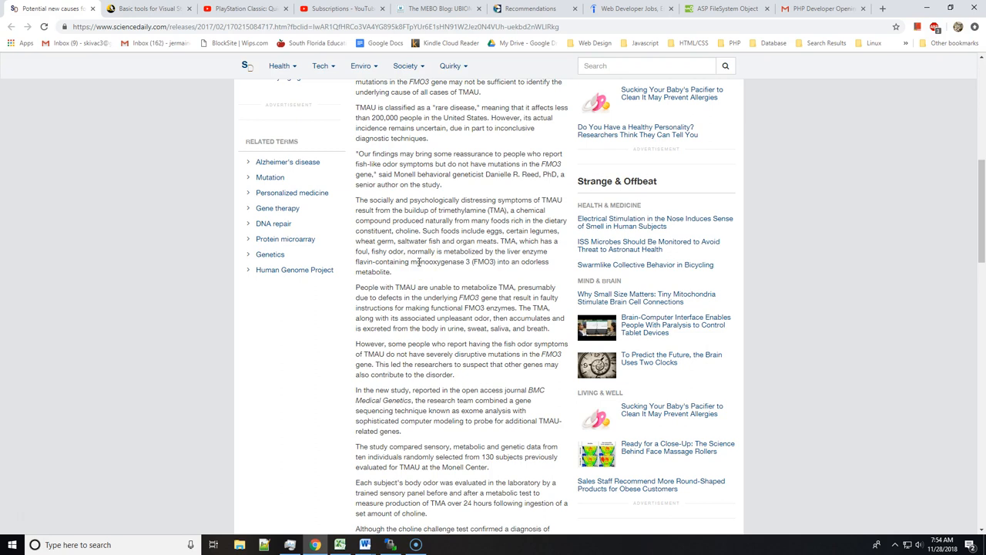
Step: Scroll until Reed's quote 'We now know that genes other than FMO3' appears
{"action": "scroll", "scroll_direction": "down", "scroll_amount": 3}
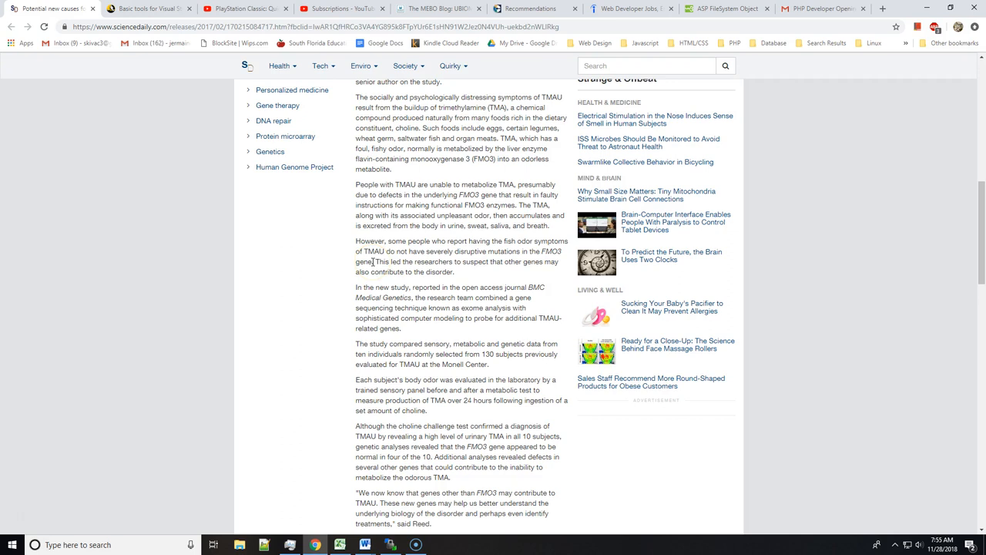
{"action": "mouse_move", "coordinate": [414, 240]}
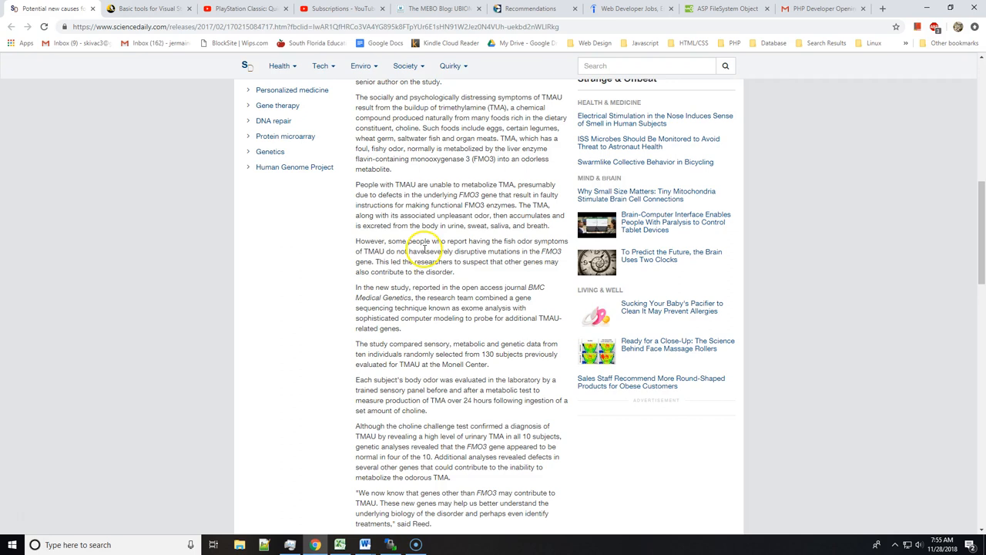
Step: Scroll to the paragraph on TMAU's irregular, unpredictable odor episodes
{"action": "scroll", "scroll_direction": "down", "scroll_amount": 3}
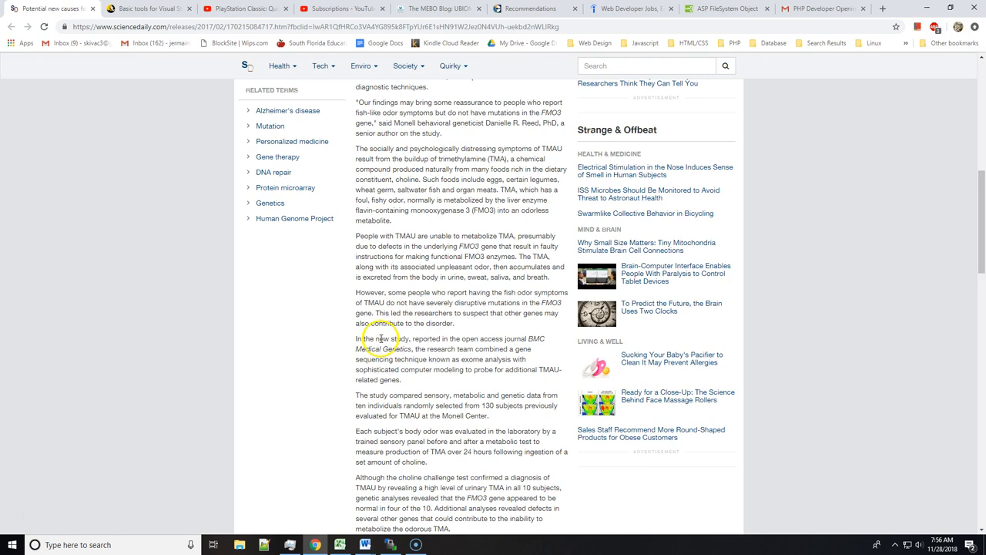
{"action": "scroll", "scroll_direction": "down", "scroll_amount": 3}
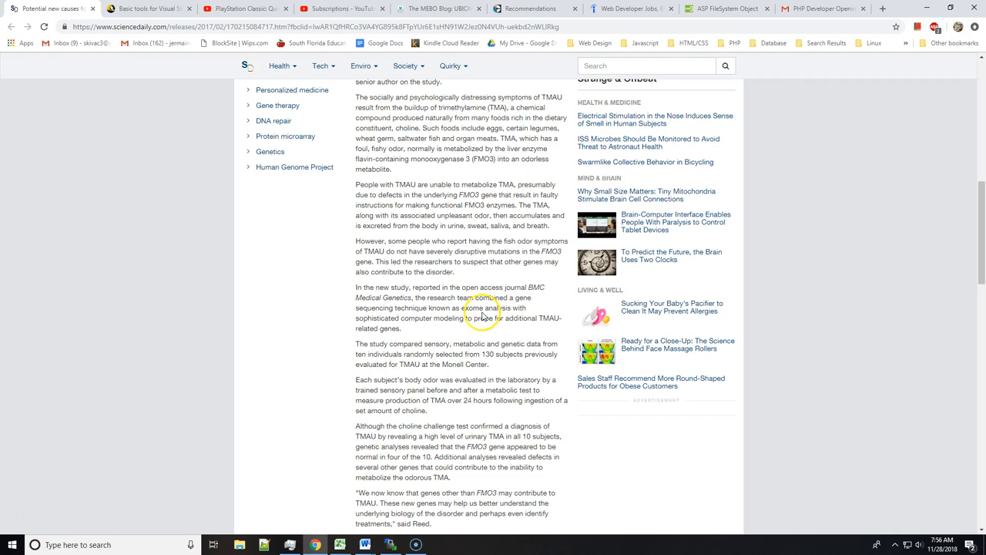
{"action": "scroll", "scroll_direction": "down", "scroll_amount": 3}
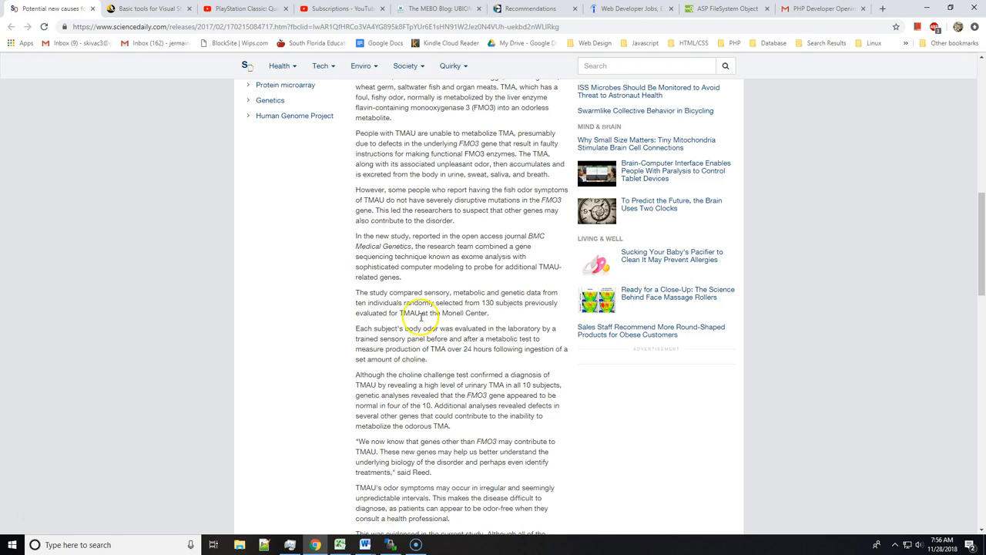
Step: Scroll through Preti's diagnostic comment to the planned larger genetic follow-up study
{"action": "scroll", "scroll_direction": "down", "scroll_amount": 3}
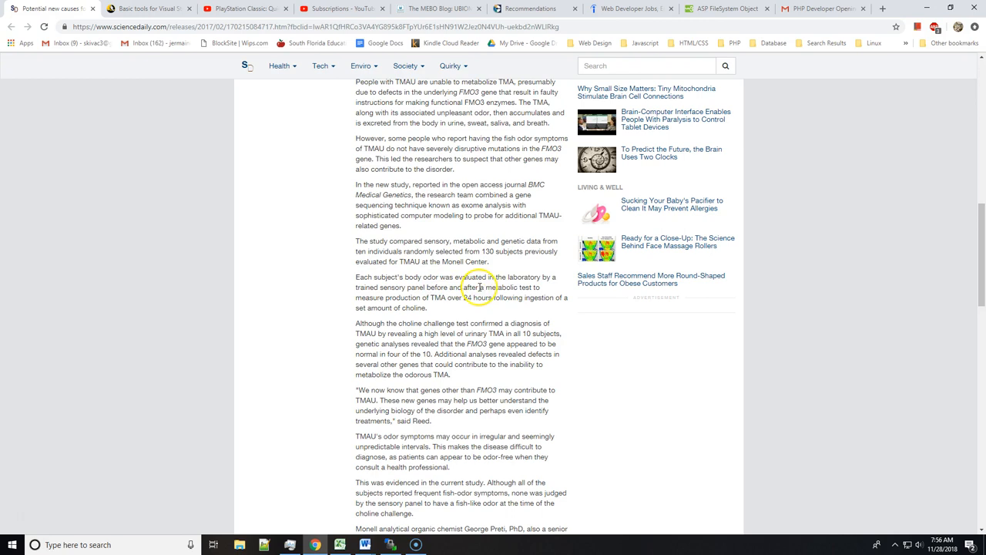
{"action": "mouse_move", "coordinate": [534, 296]}
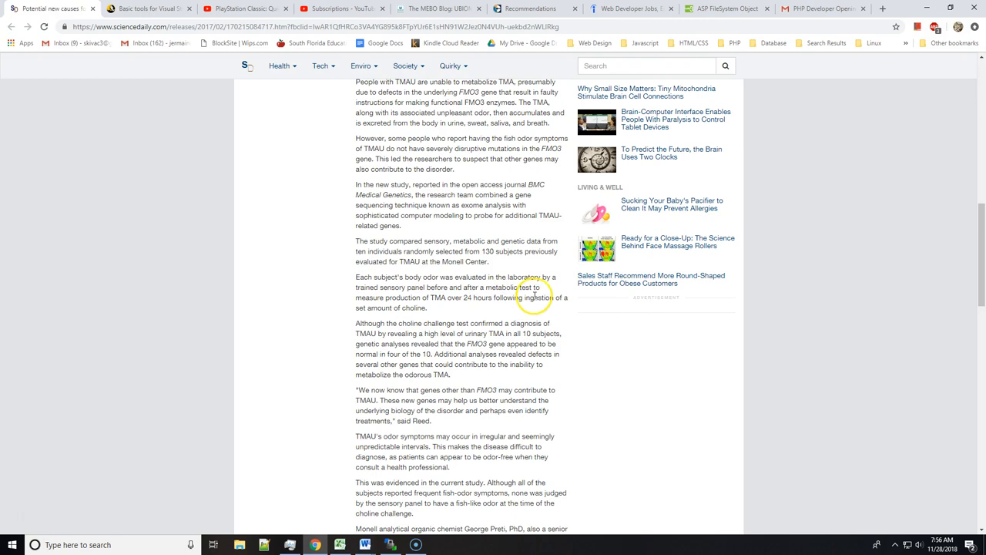
{"action": "mouse_move", "coordinate": [386, 297]}
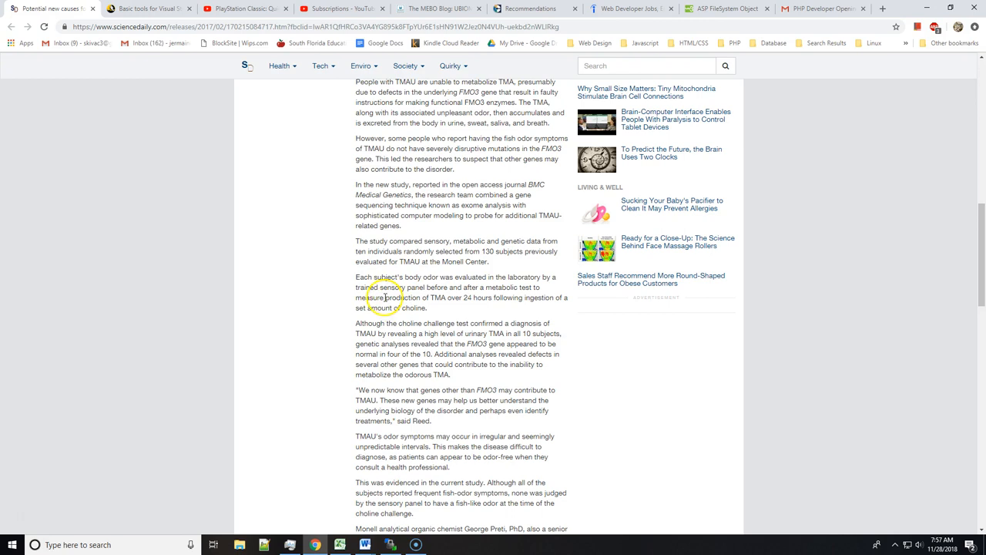
{"action": "mouse_move", "coordinate": [368, 299]}
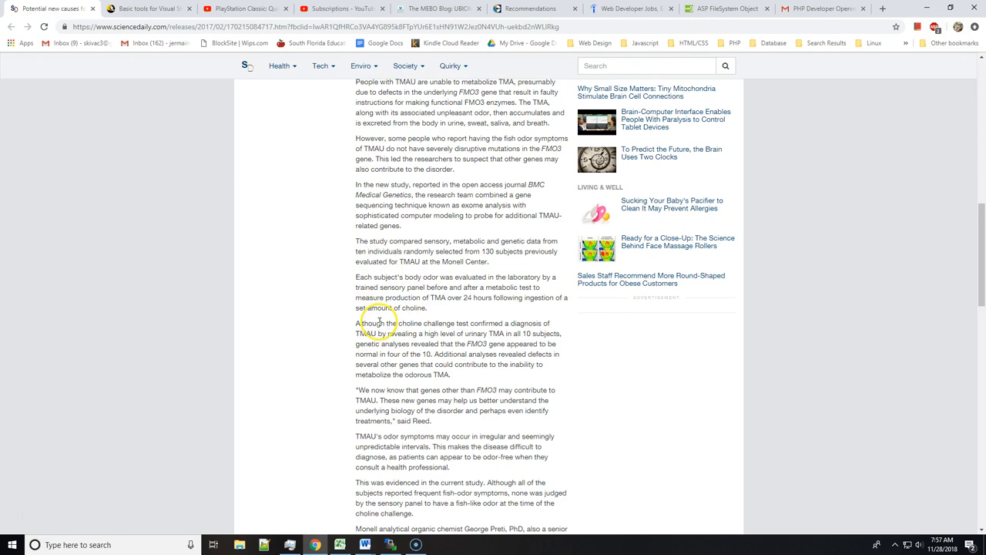
{"action": "scroll", "scroll_direction": "down", "scroll_amount": 3}
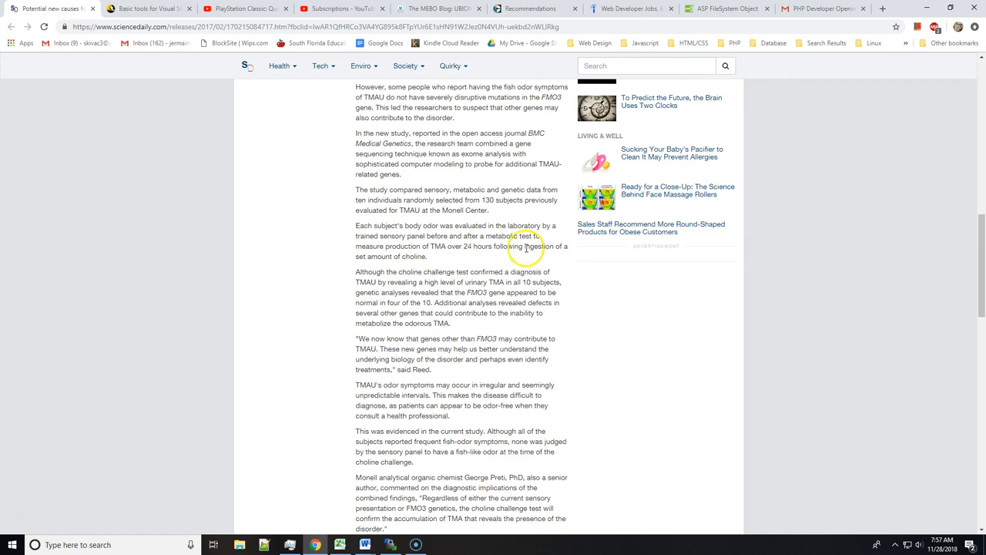
{"action": "mouse_move", "coordinate": [436, 280]}
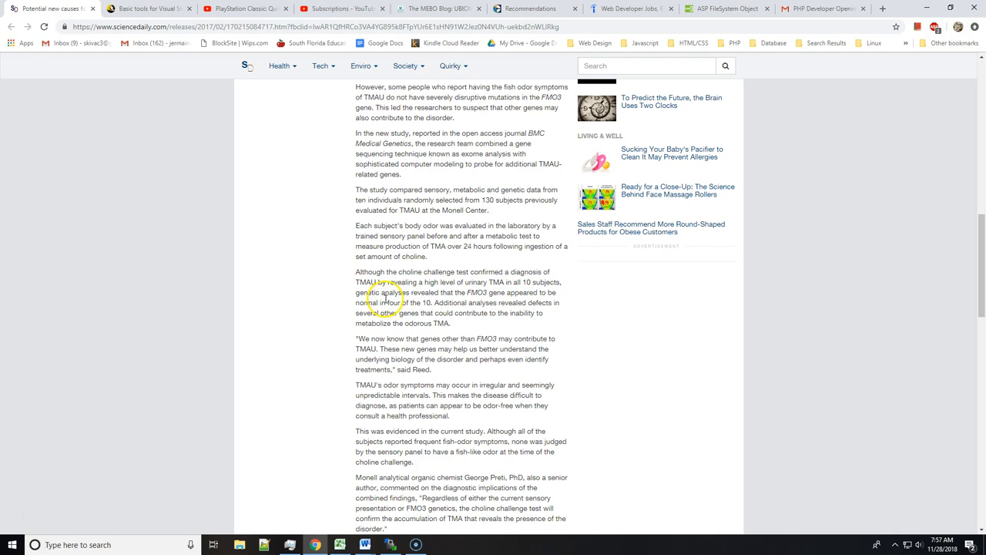
{"action": "mouse_move", "coordinate": [500, 302]}
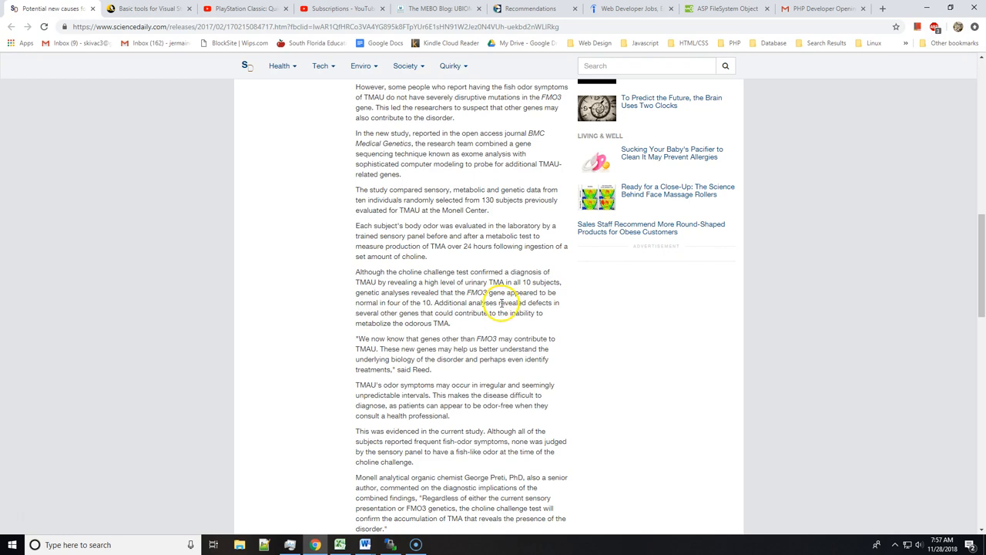
{"action": "scroll", "scroll_direction": "down", "scroll_amount": 3}
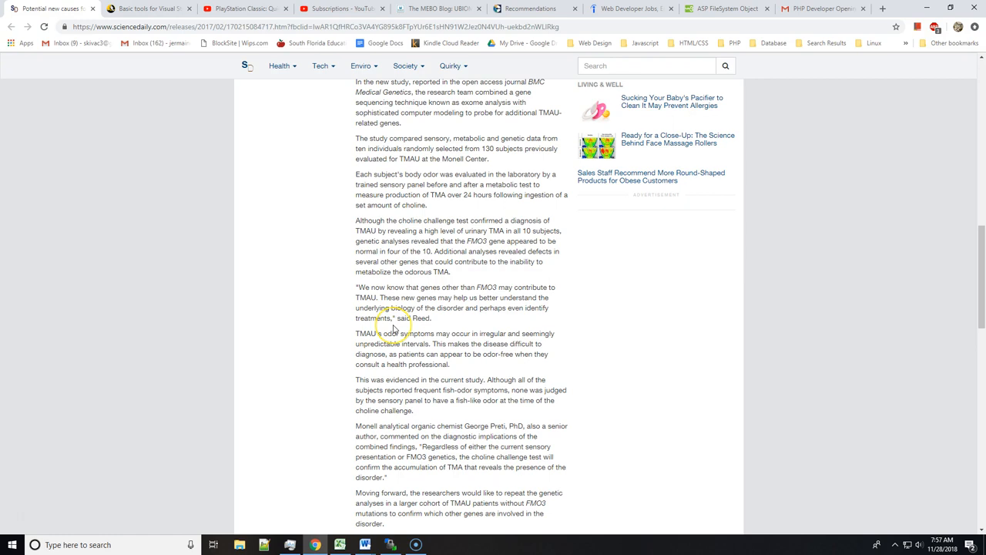
{"action": "mouse_move", "coordinate": [366, 259]}
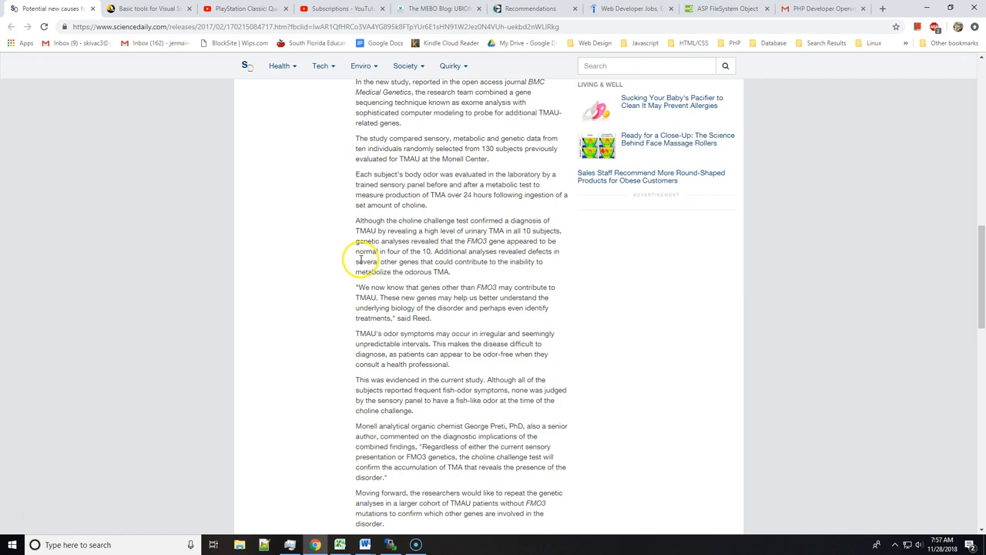
Step: Highlight the closing words of the quote and scroll toward Preti's closing remarks
{"action": "left_click_drag", "start_coordinate": [355, 261], "coordinate": [439, 271]}
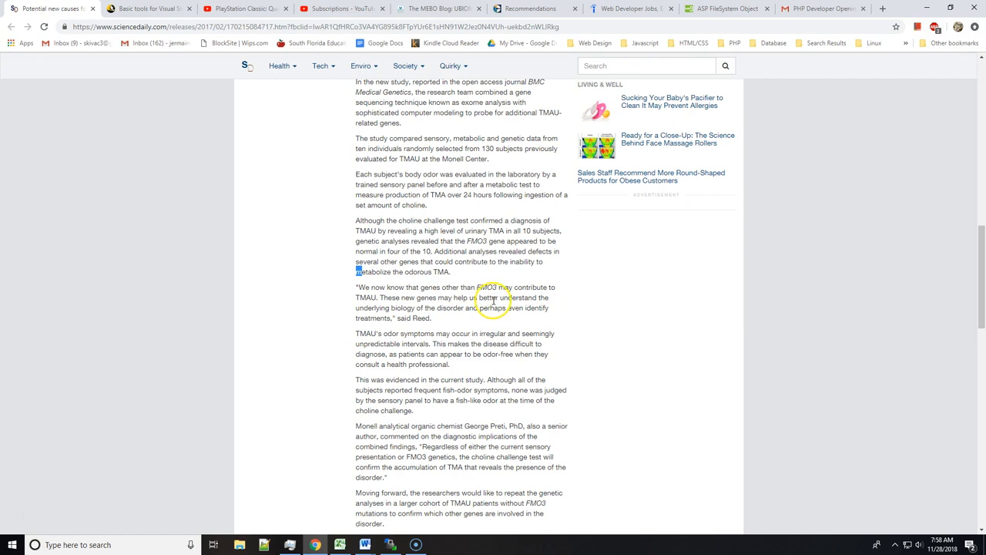
{"action": "scroll", "scroll_direction": "down", "scroll_amount": 3}
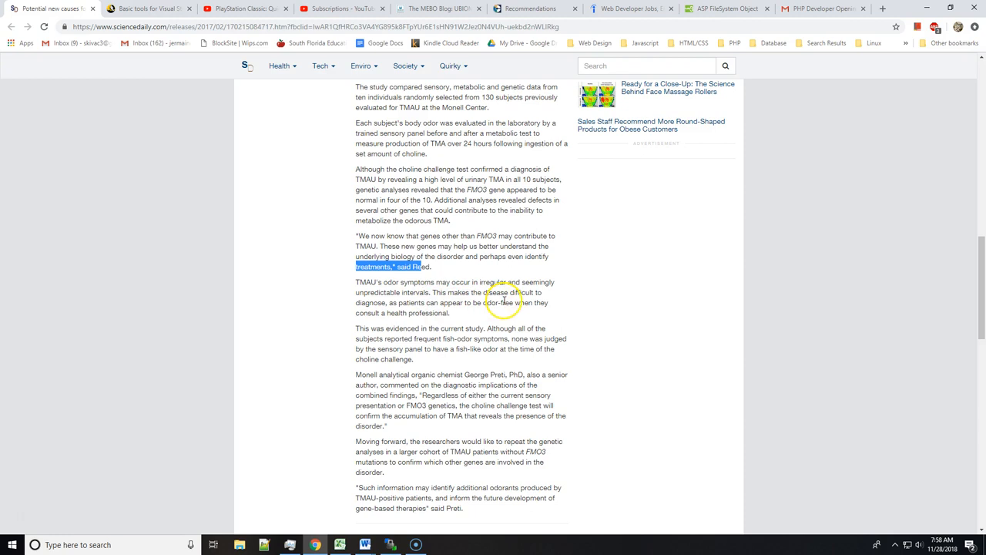
{"action": "mouse_move", "coordinate": [429, 312]}
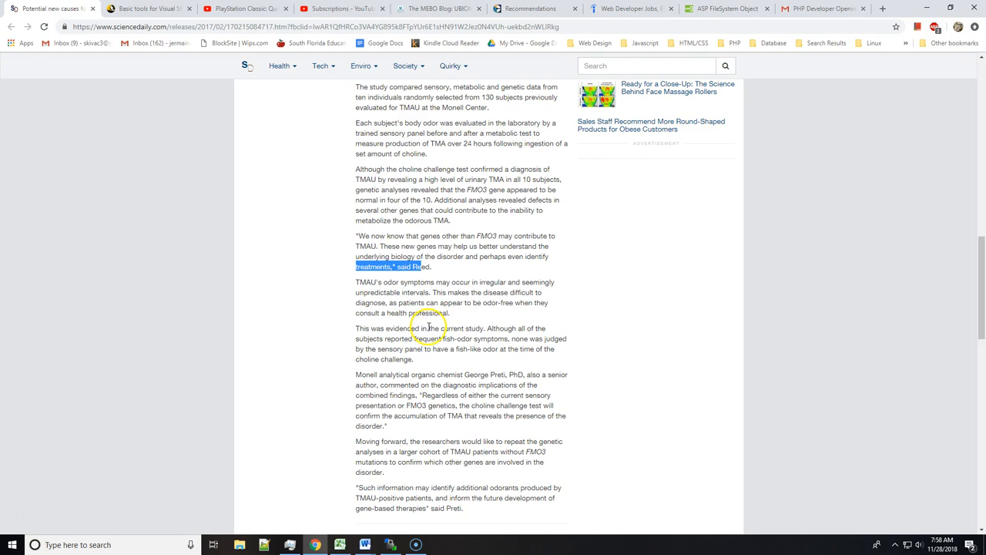
{"action": "mouse_move", "coordinate": [486, 341]}
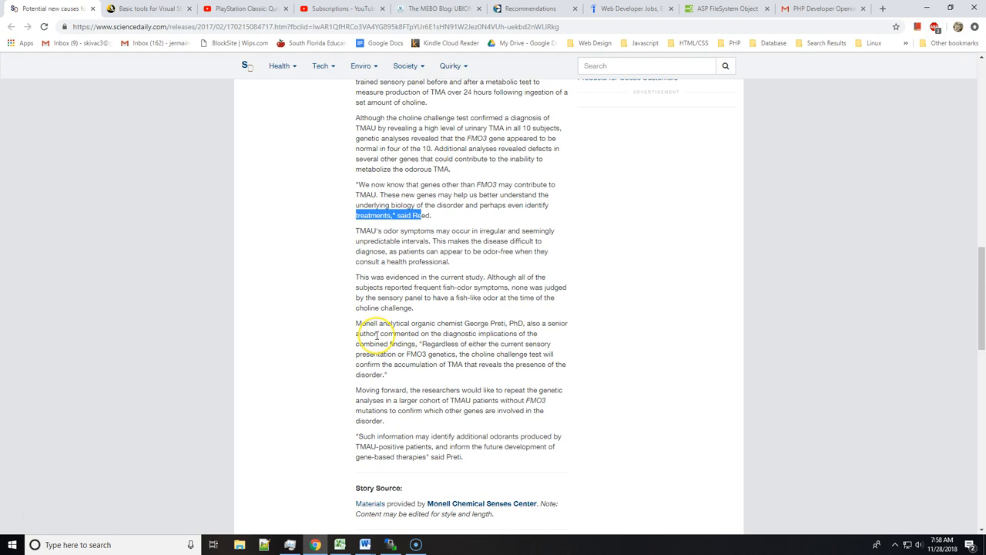
Step: Scroll to the Story Source credit to Monell Chemical Senses Center and the Journal Reference
{"action": "scroll", "scroll_direction": "down", "scroll_amount": 3}
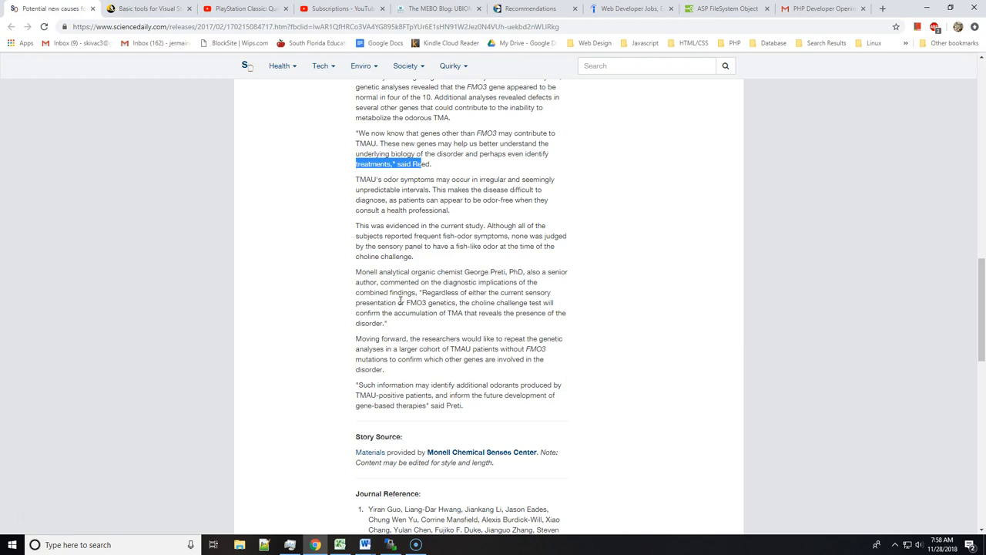
{"action": "scroll", "scroll_direction": "down", "scroll_amount": 3}
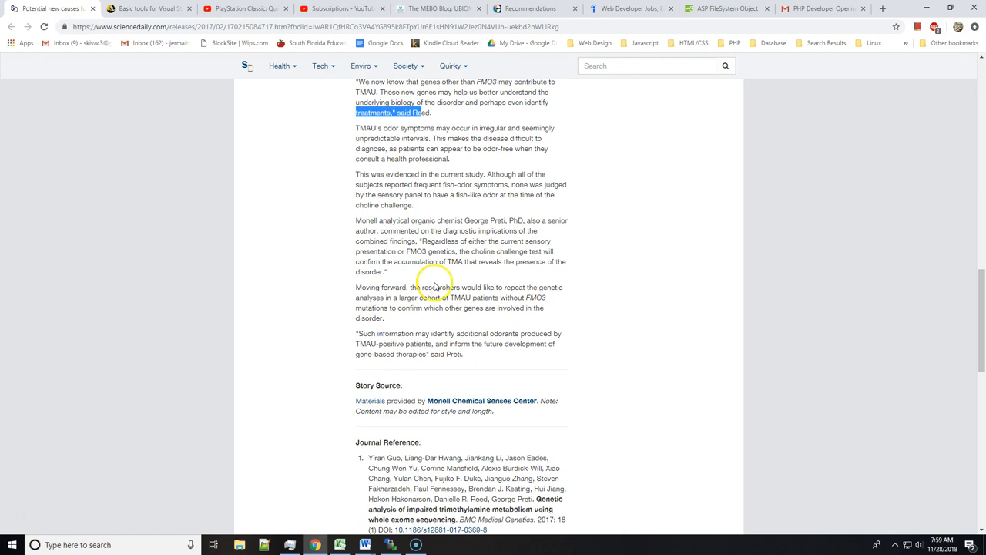
{"action": "mouse_move", "coordinate": [484, 310]}
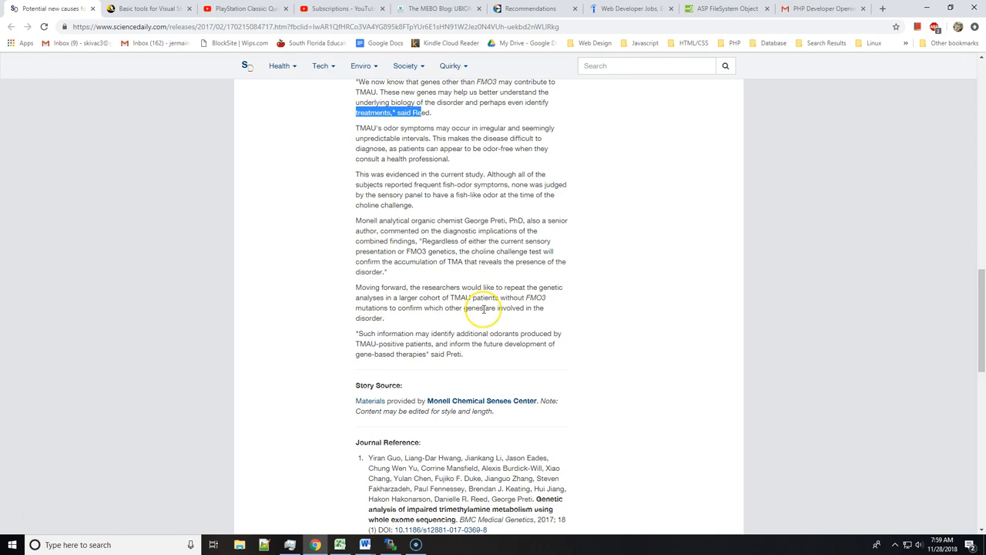
{"action": "mouse_move", "coordinate": [418, 299]}
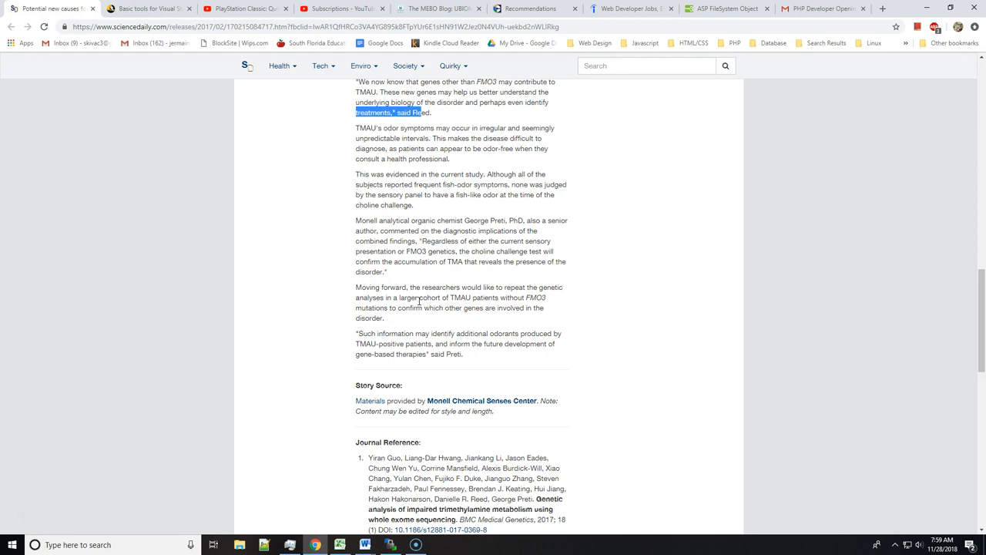
Step: Scroll back to the article top showing the ScienceDaily masthead and opening summary
{"action": "scroll", "scroll_direction": "up", "scroll_amount": 3}
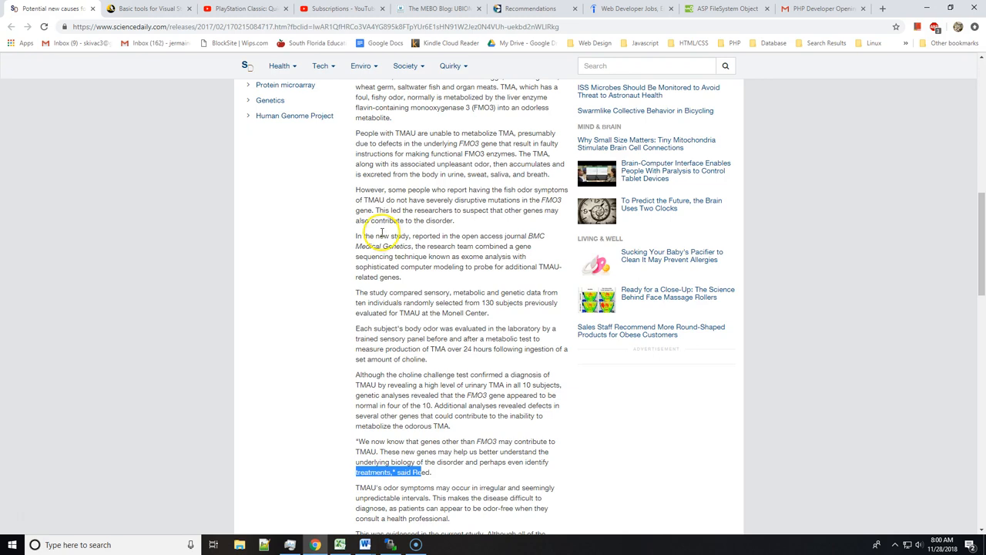
{"action": "scroll", "scroll_direction": "down", "scroll_amount": 3}
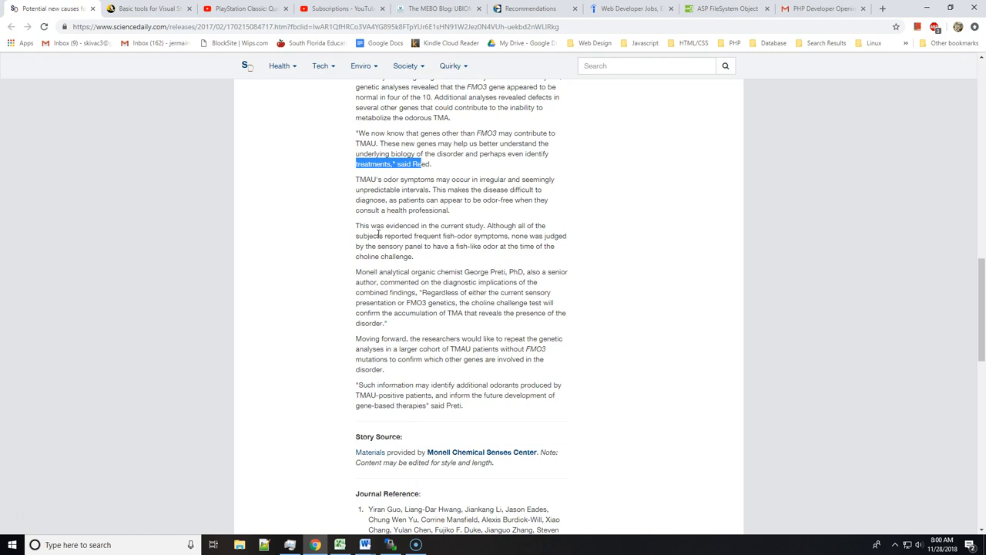
{"action": "scroll", "scroll_direction": "down", "scroll_amount": 3}
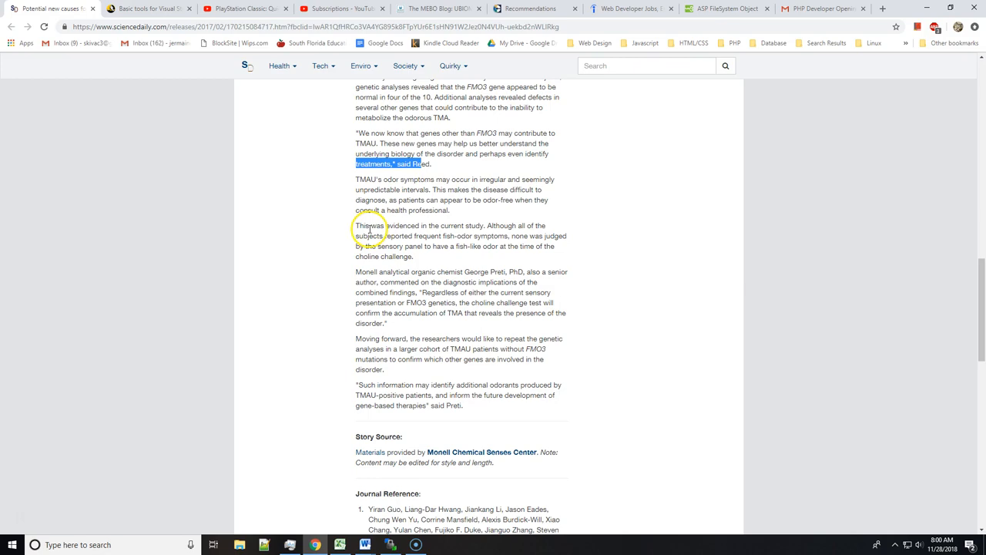
{"action": "scroll", "scroll_direction": "up", "scroll_amount": 3}
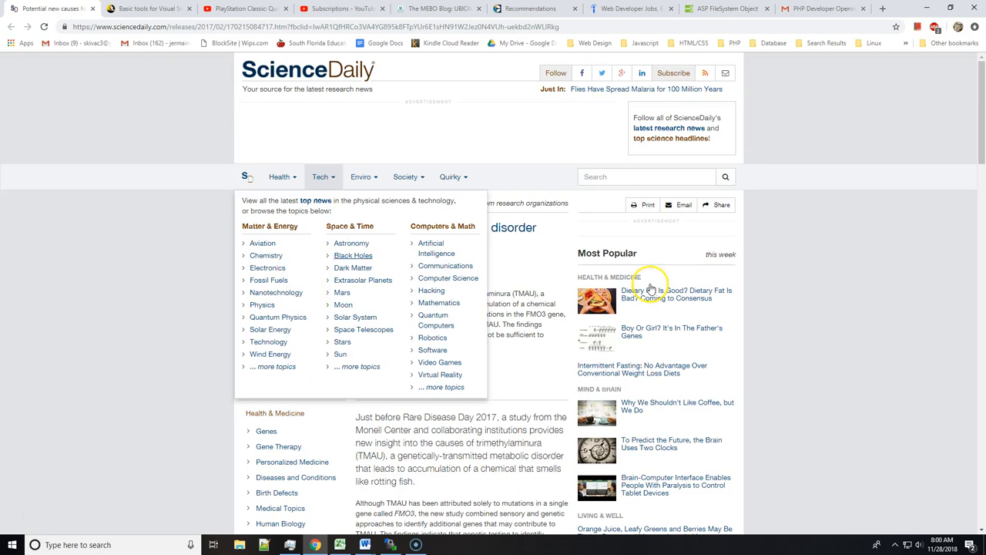
Step: Scroll back down to the choline challenge results and Reed's highlighted quote
{"action": "scroll", "scroll_direction": "down", "scroll_amount": 3}
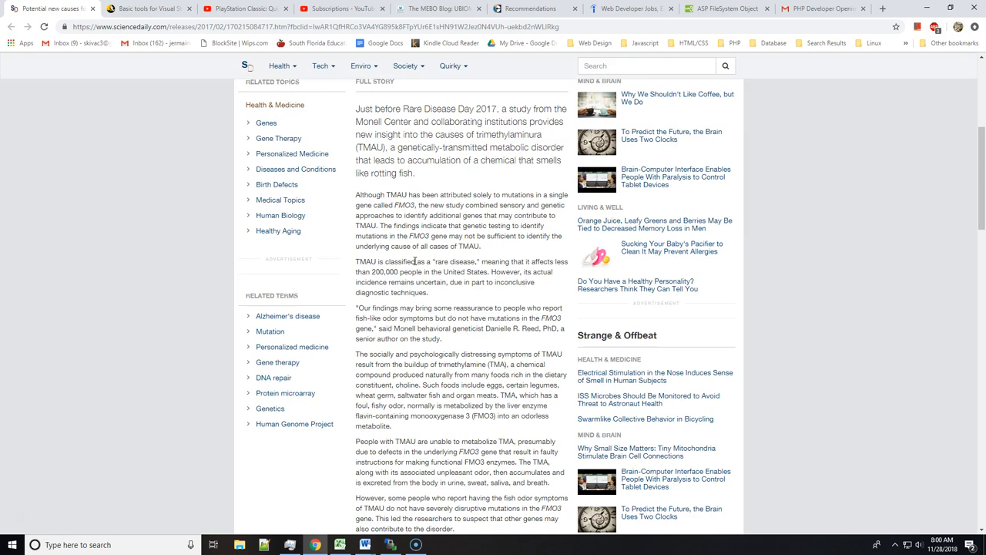
{"action": "mouse_move", "coordinate": [451, 265]}
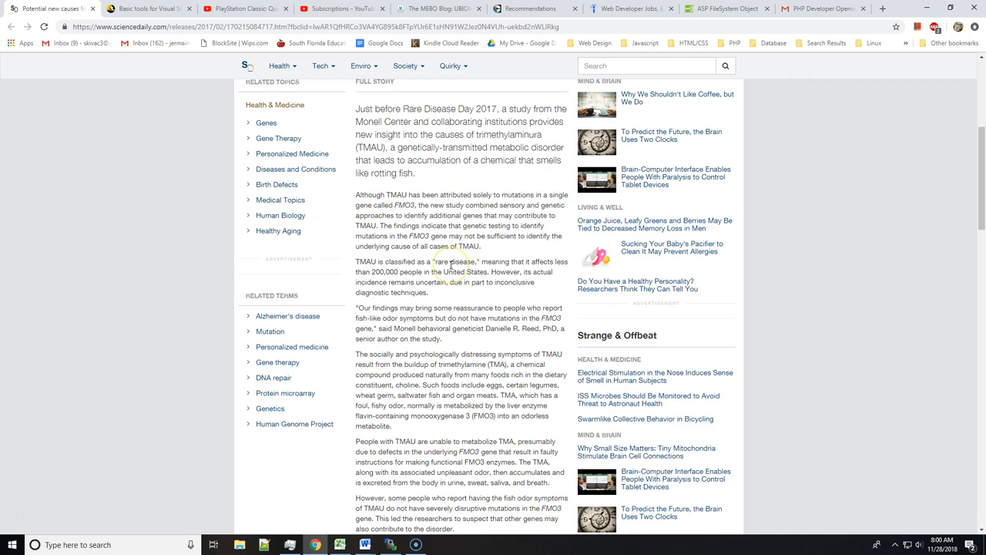
{"action": "scroll", "scroll_direction": "down", "scroll_amount": 3}
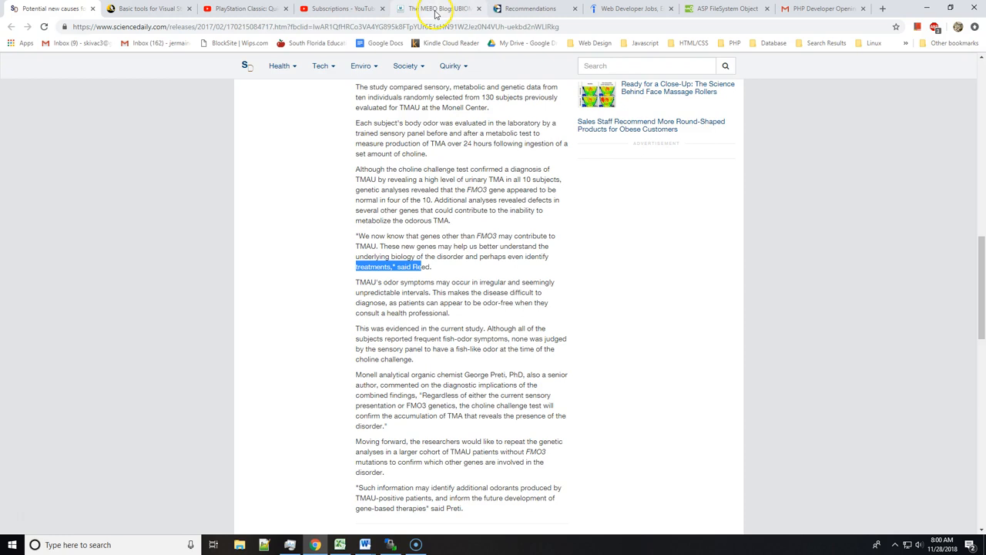